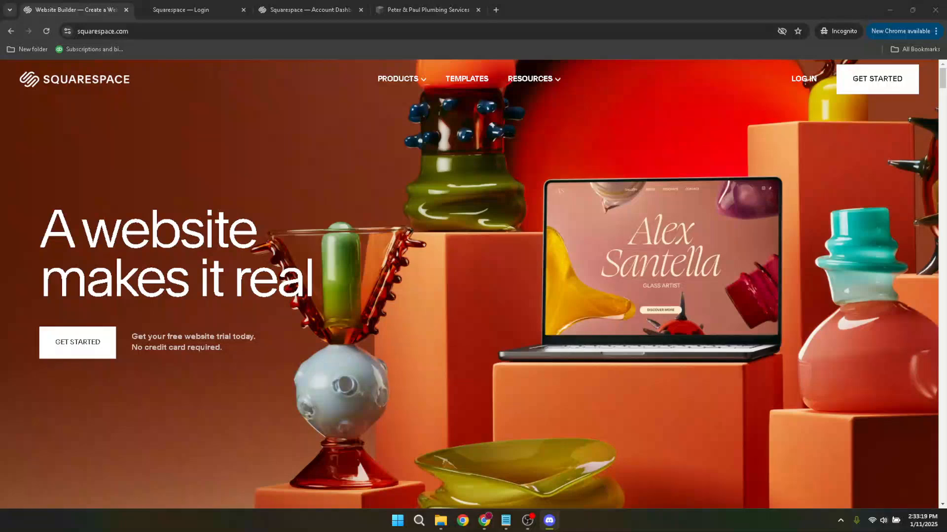
pyautogui.moveTo(455, 288)
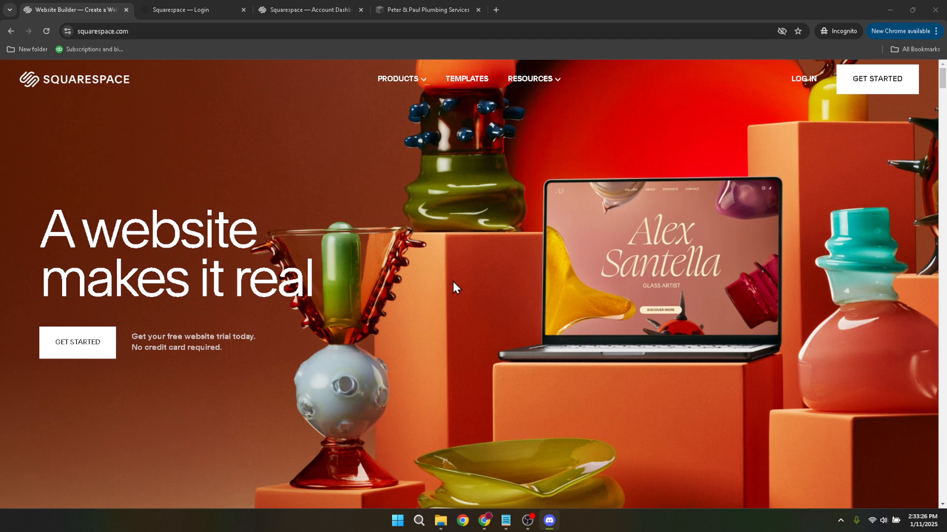
pyautogui.moveTo(470, 180)
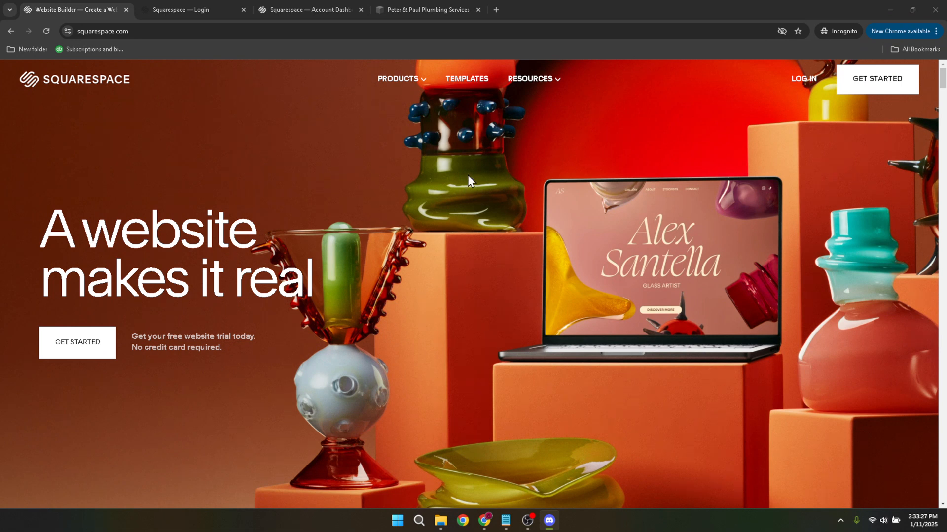
pyautogui.moveTo(827, 94)
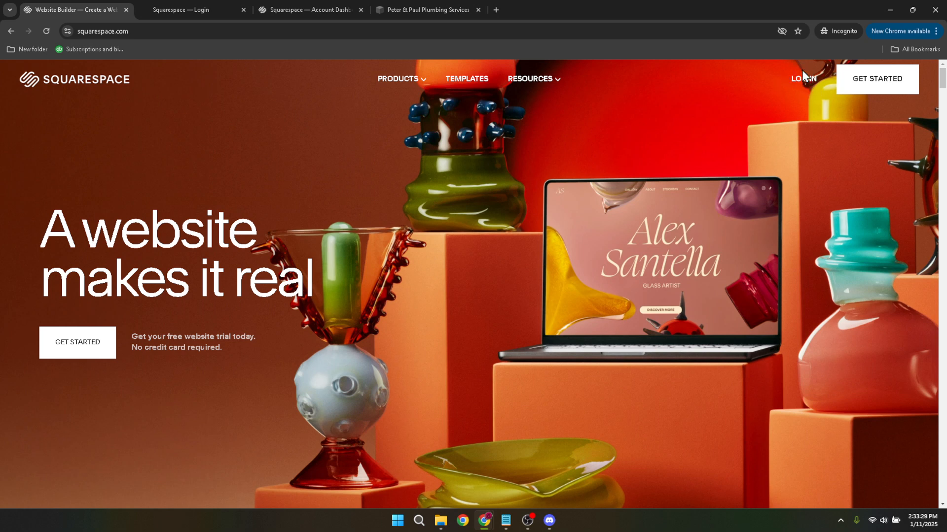
pyautogui.moveTo(803, 80)
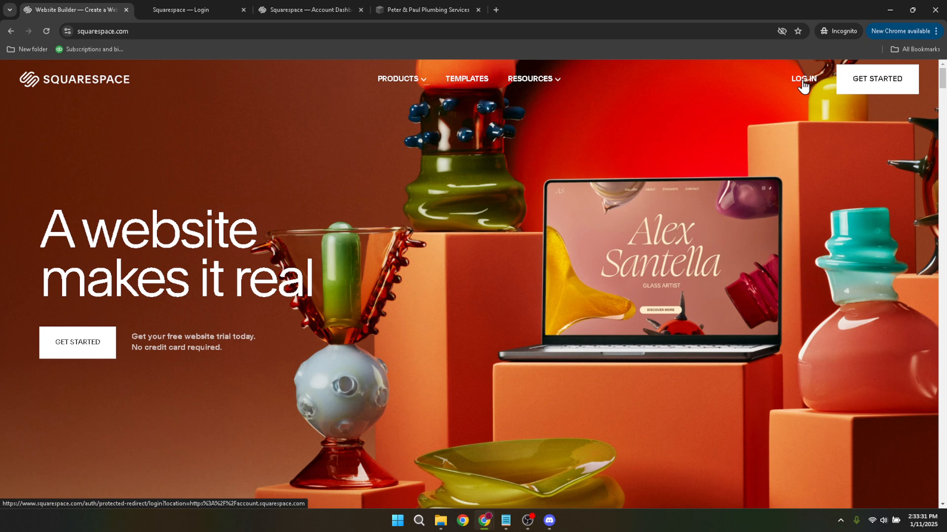
pyautogui.moveTo(801, 86)
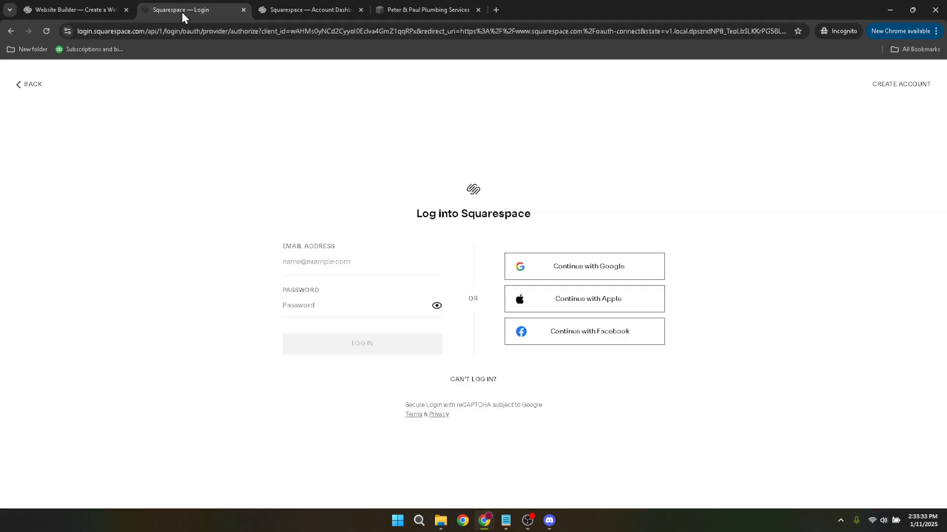
pyautogui.moveTo(603, 266)
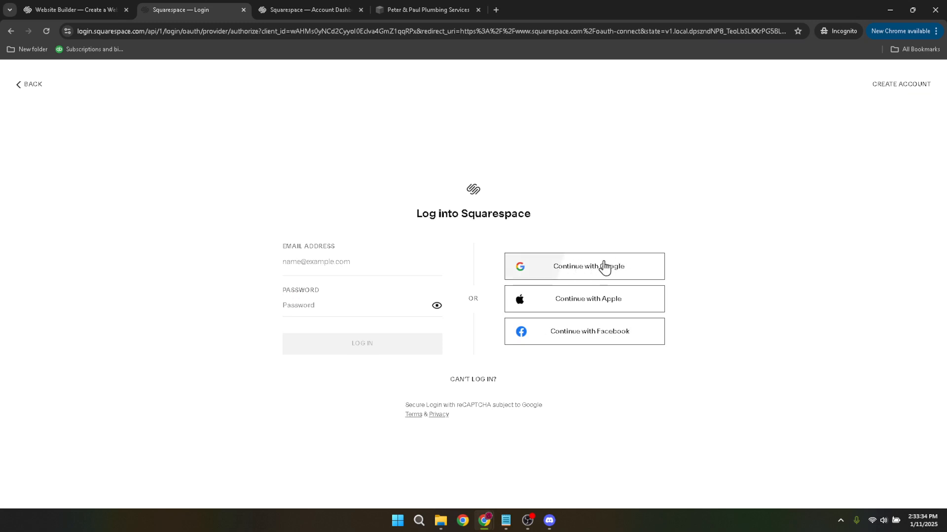
pyautogui.moveTo(594, 271)
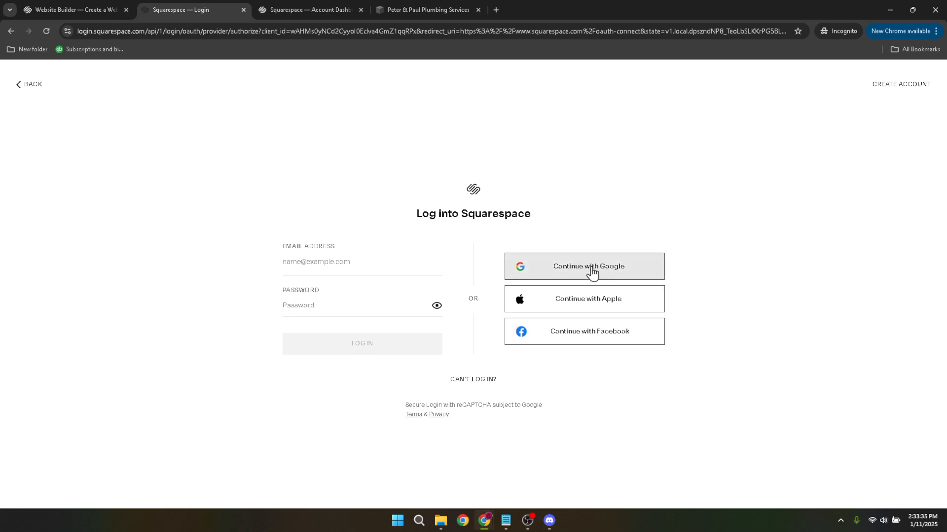
pyautogui.moveTo(600, 264)
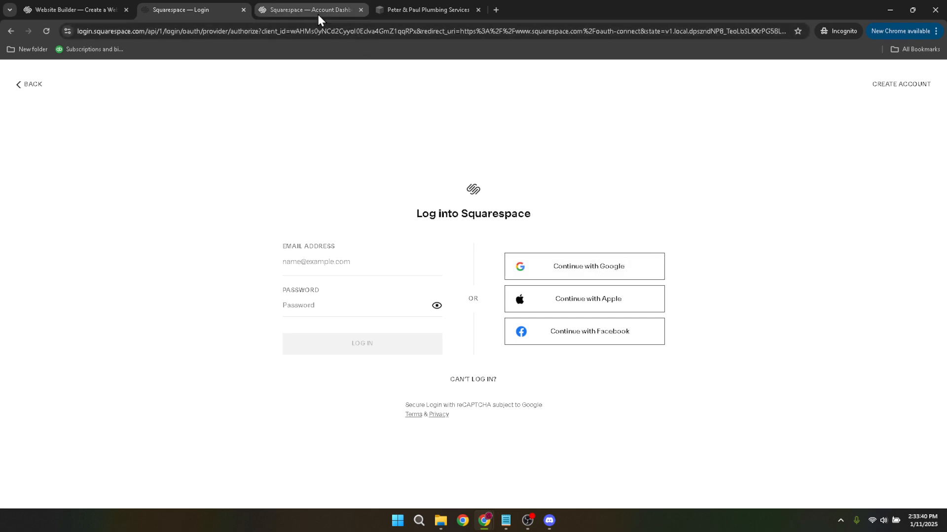
# Switch to the Squarespace account dashboard listing the Peter & Paul Plumbing Services site.
pyautogui.click(308, 10)
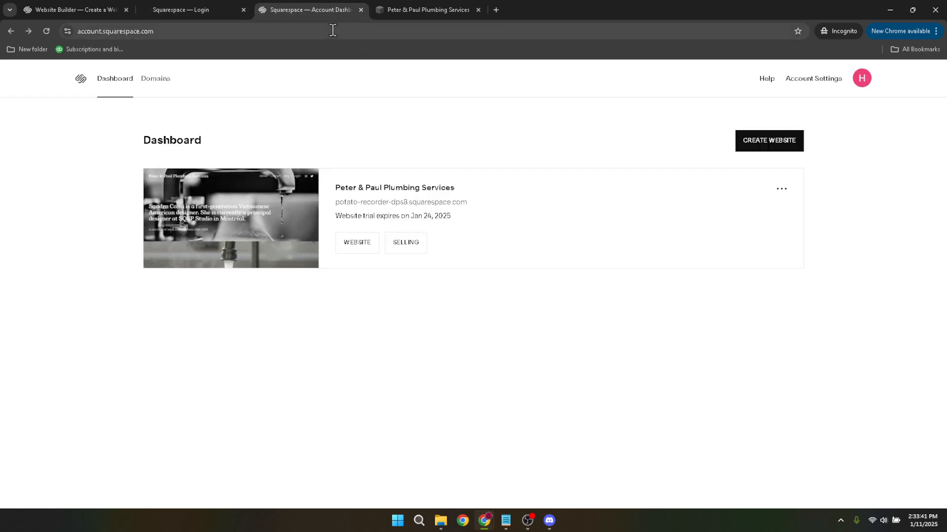
pyautogui.moveTo(394, 191)
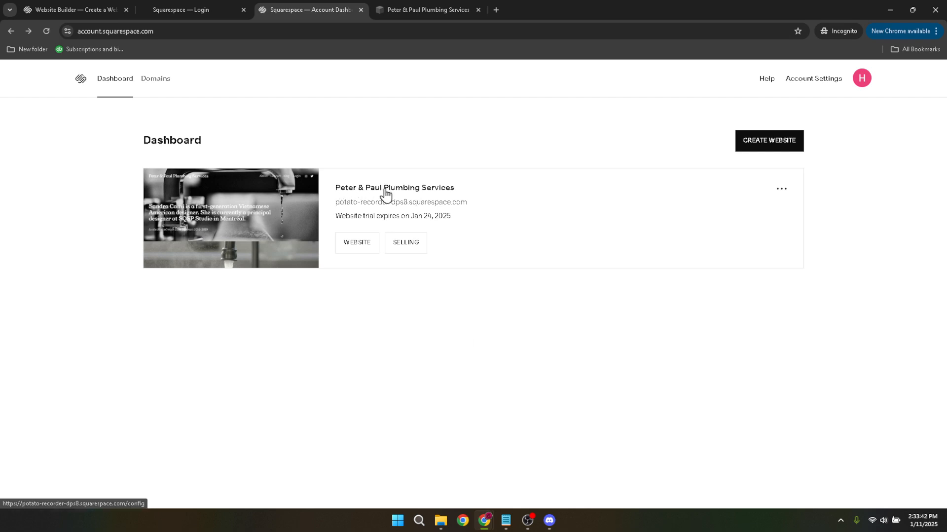
pyautogui.moveTo(407, 190)
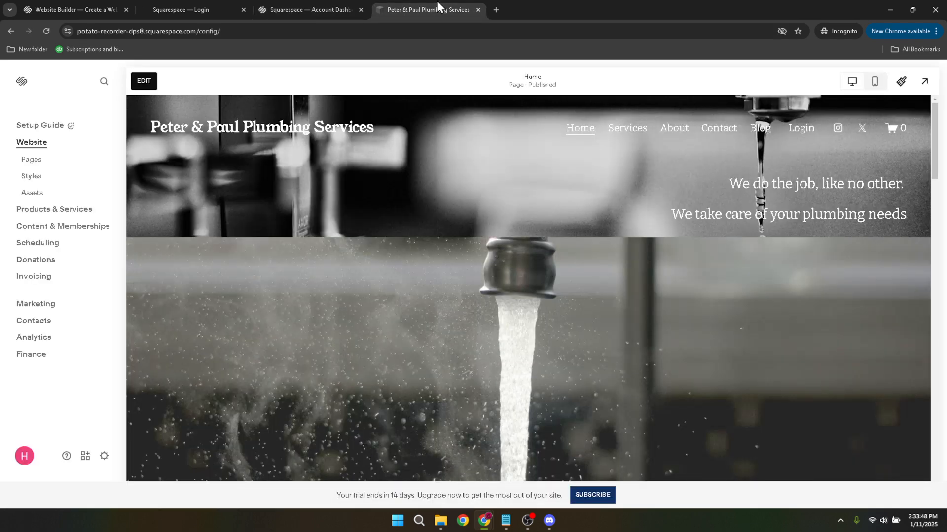
pyautogui.moveTo(439, 10)
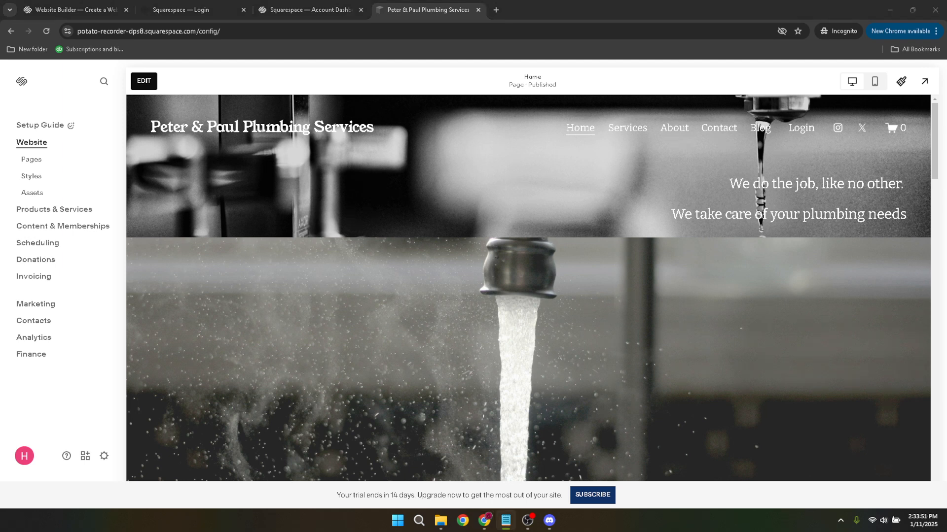
pyautogui.moveTo(798, 116)
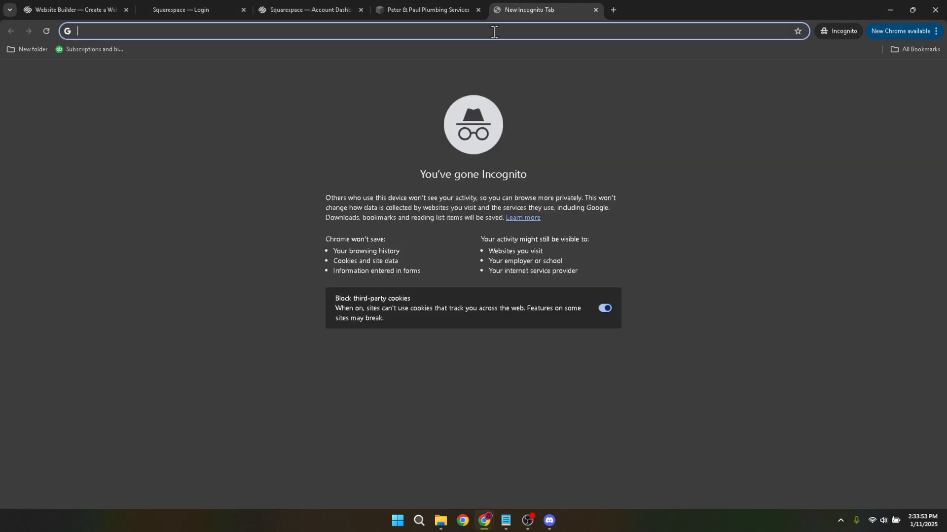
# Load Printify's sales-channel setup wizard URL and sign in to the Printify account.
pyautogui.write('https://printify.com/app/wizard/setup/sales-channel-recommendations')
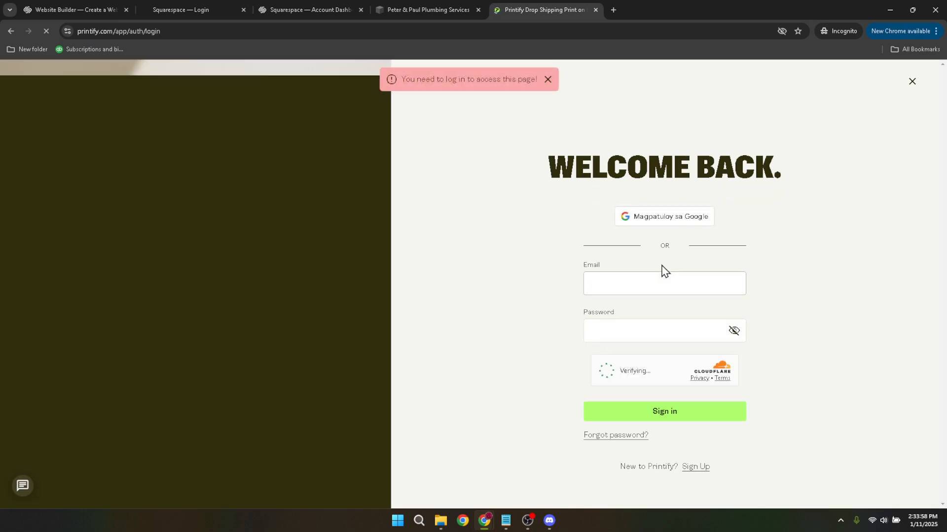
pyautogui.click(663, 216)
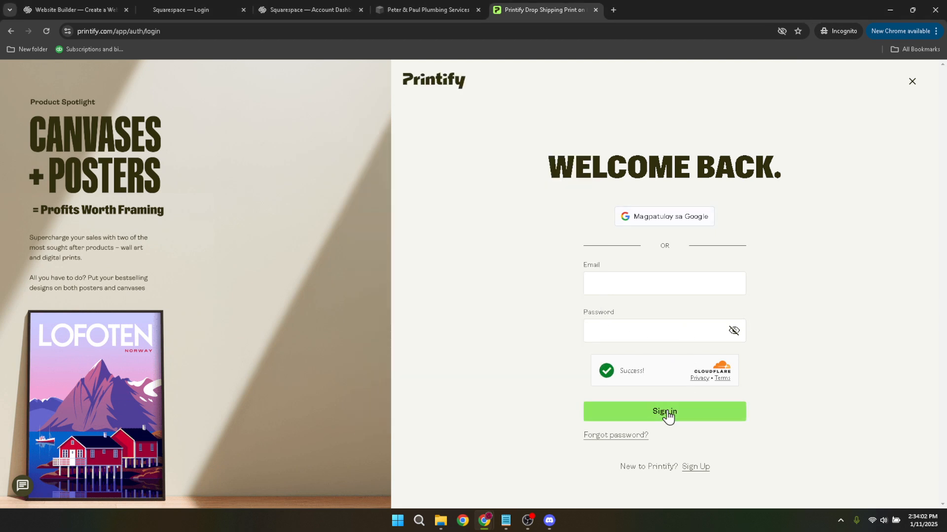
pyautogui.click(664, 412)
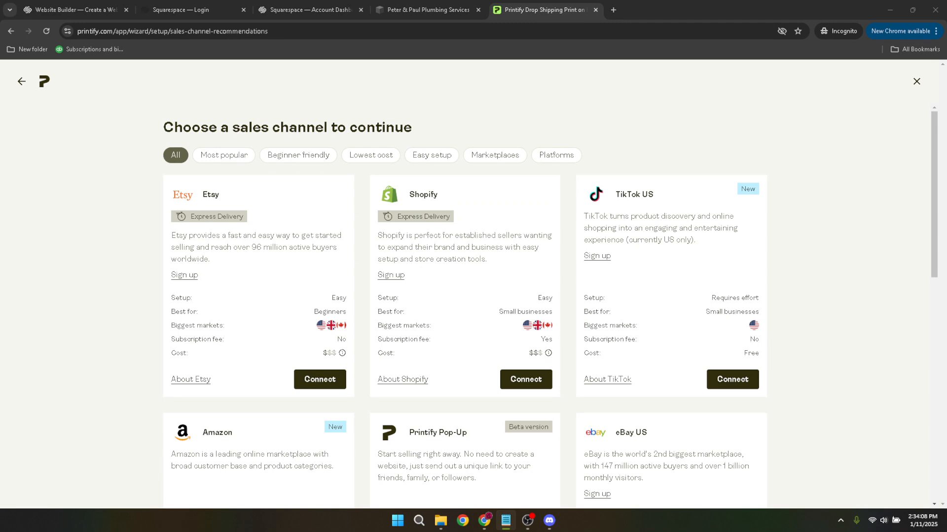
# Connect the Squarespace sales channel and allow Printify's requested Squarespace permissions.
pyautogui.scroll(-3)
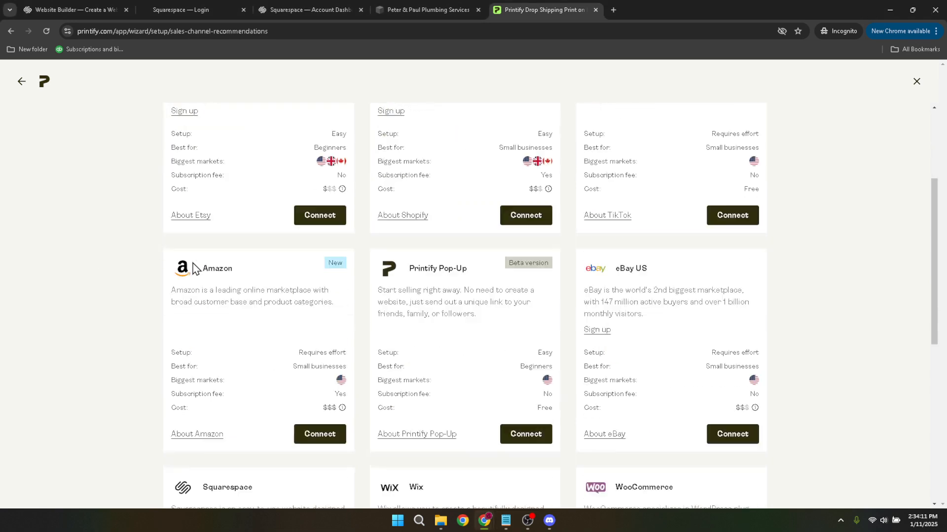
pyautogui.scroll(-3)
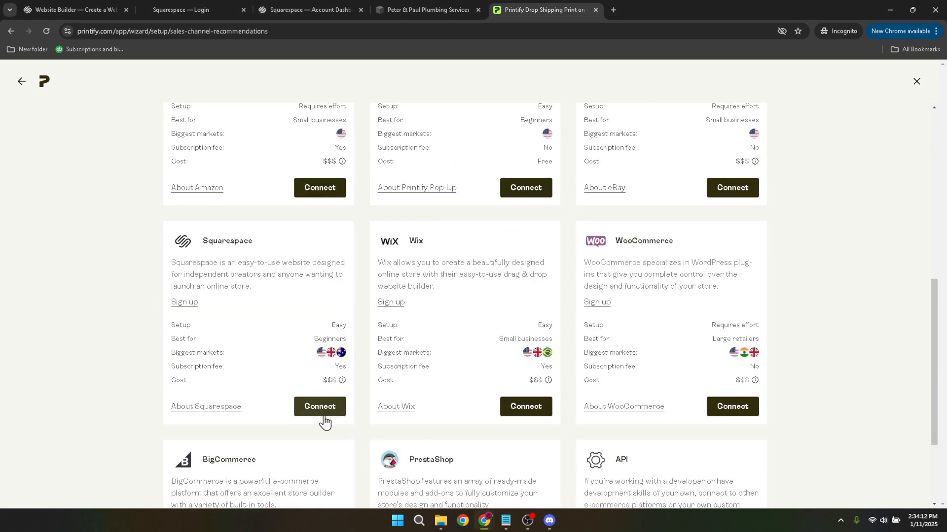
pyautogui.click(320, 406)
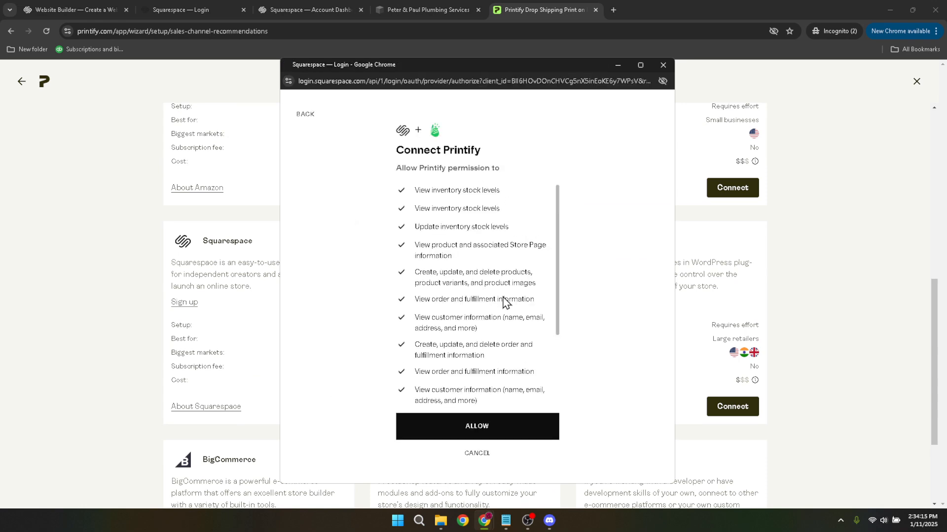
pyautogui.click(476, 425)
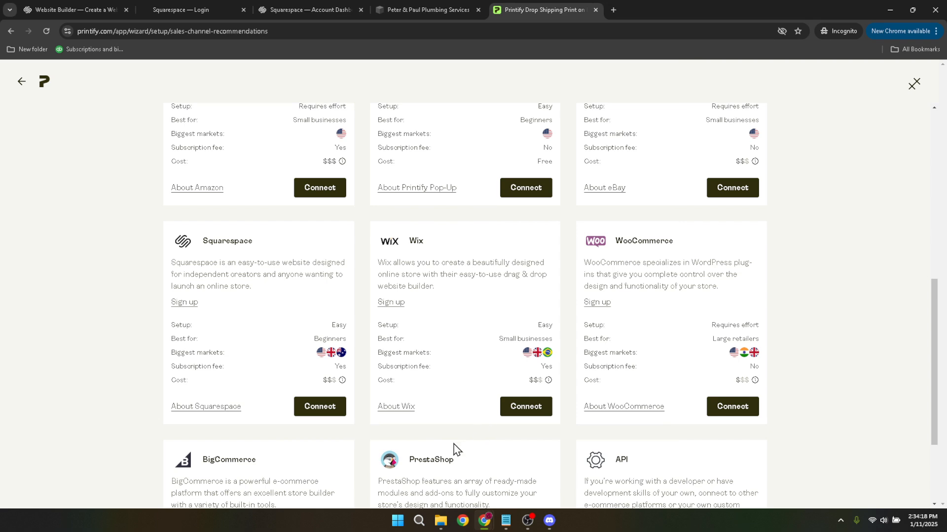
pyautogui.moveTo(295, 395)
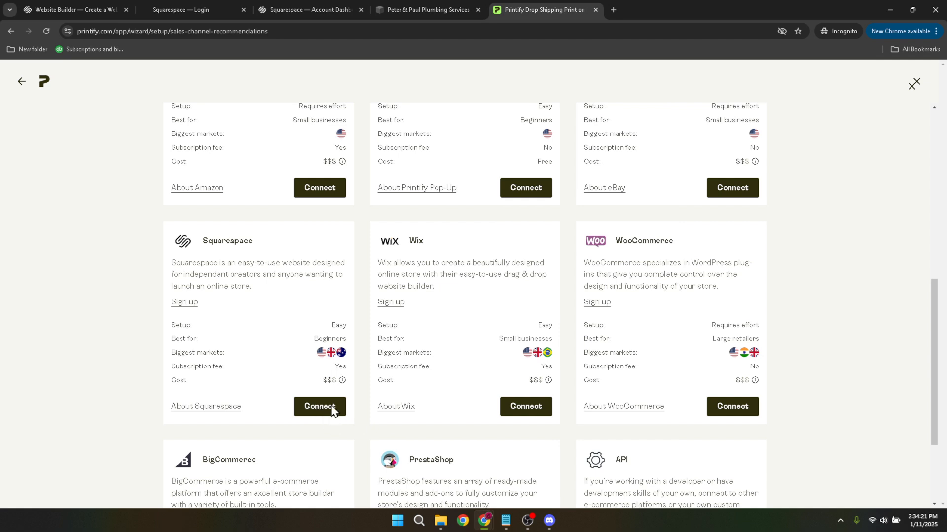
pyautogui.click(426, 10)
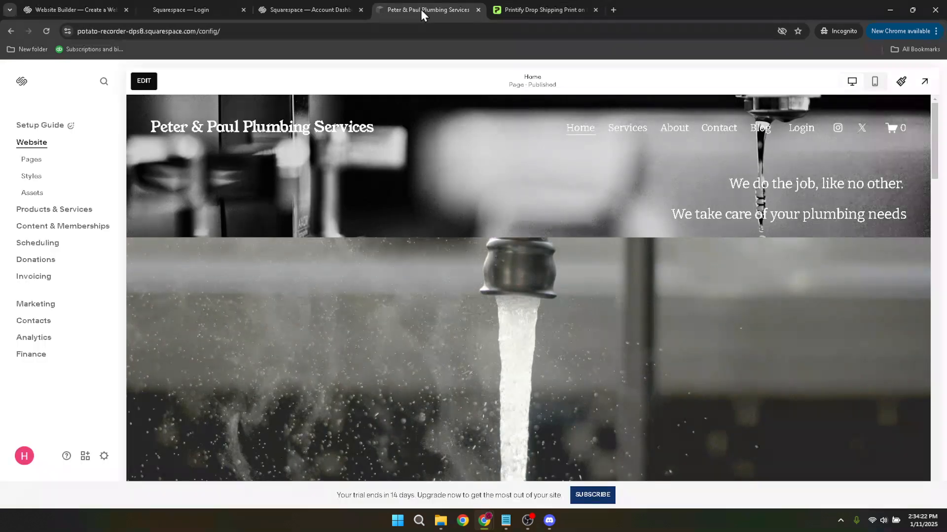
pyautogui.click(543, 9)
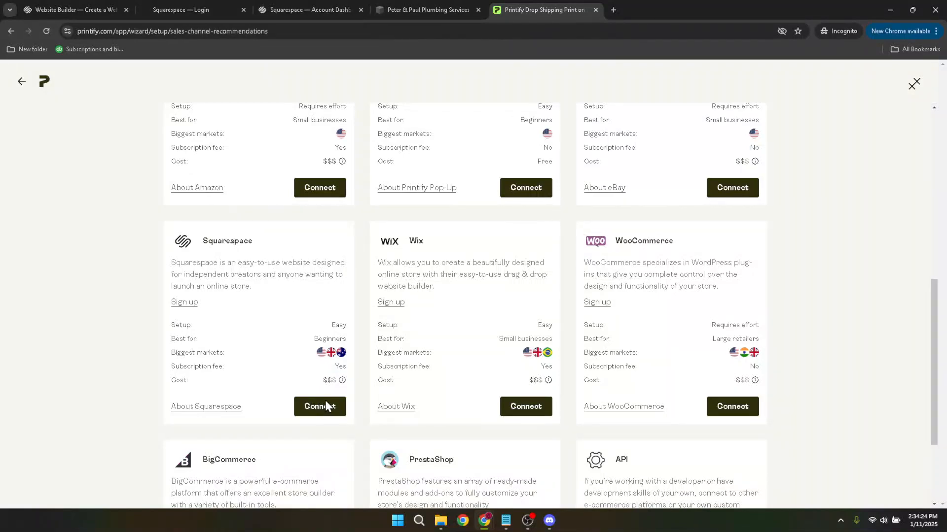
pyautogui.moveTo(910, 351)
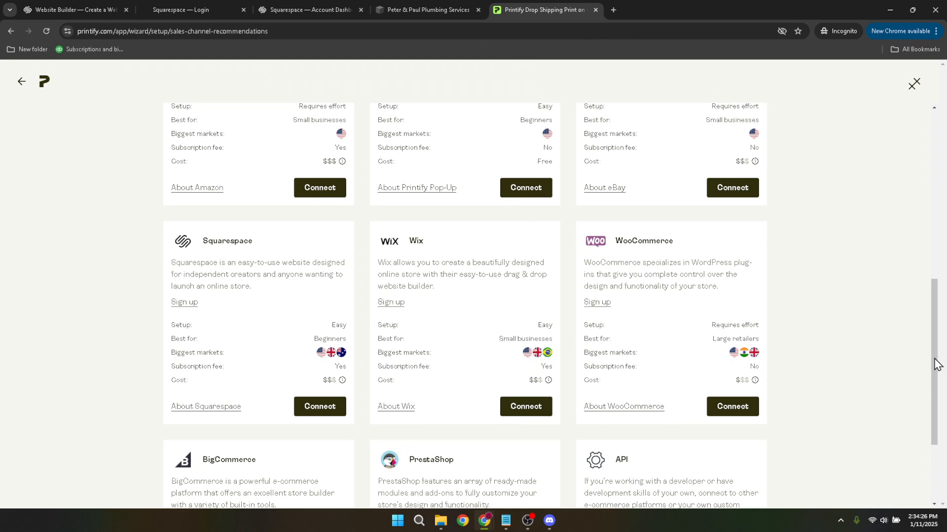
pyautogui.moveTo(935, 364)
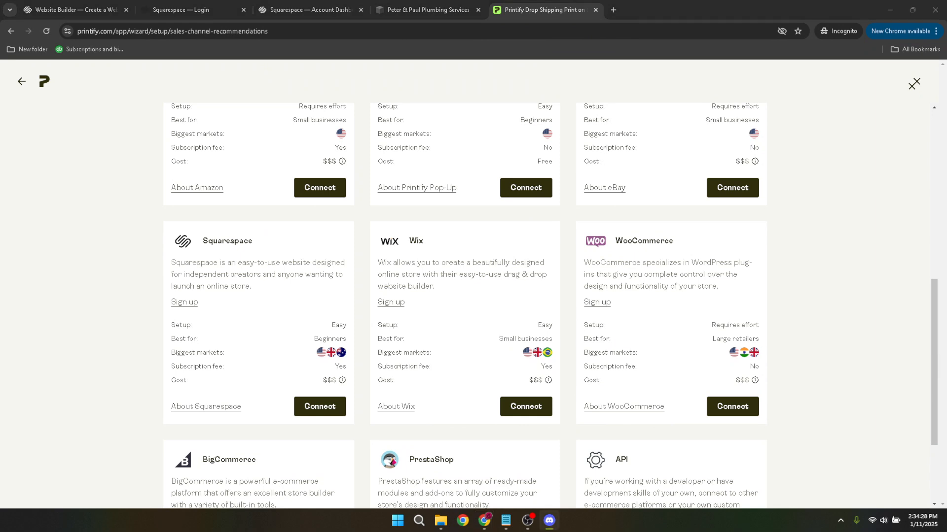
pyautogui.moveTo(391, 319)
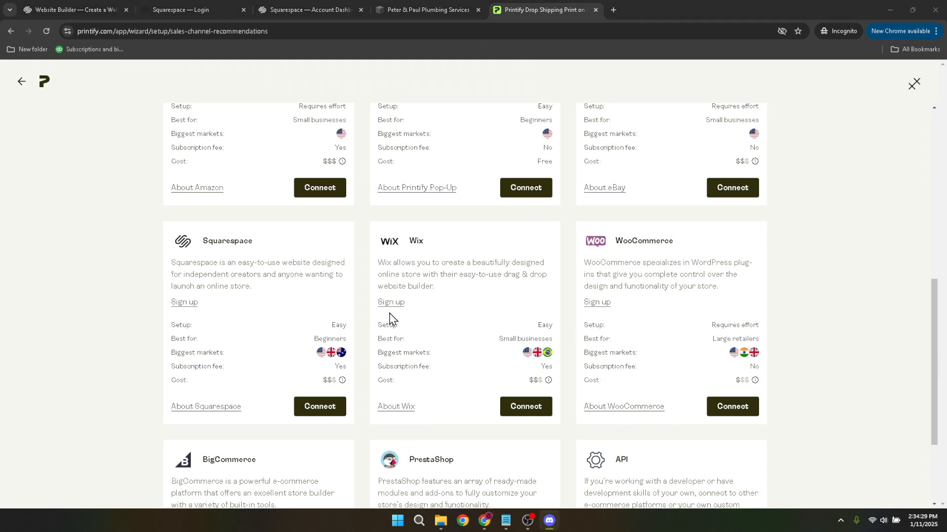